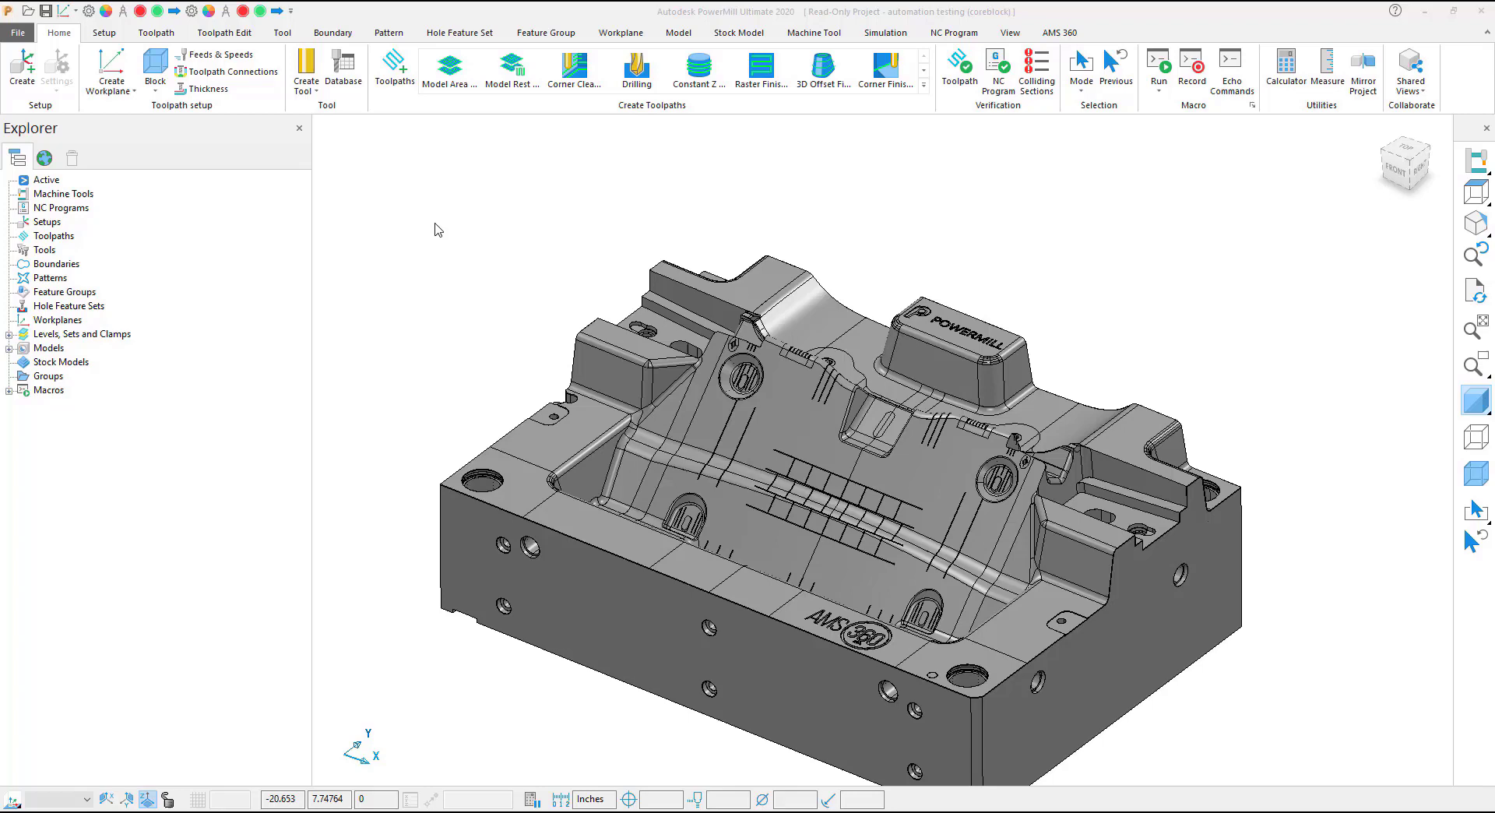
mouse_move(927, 162)
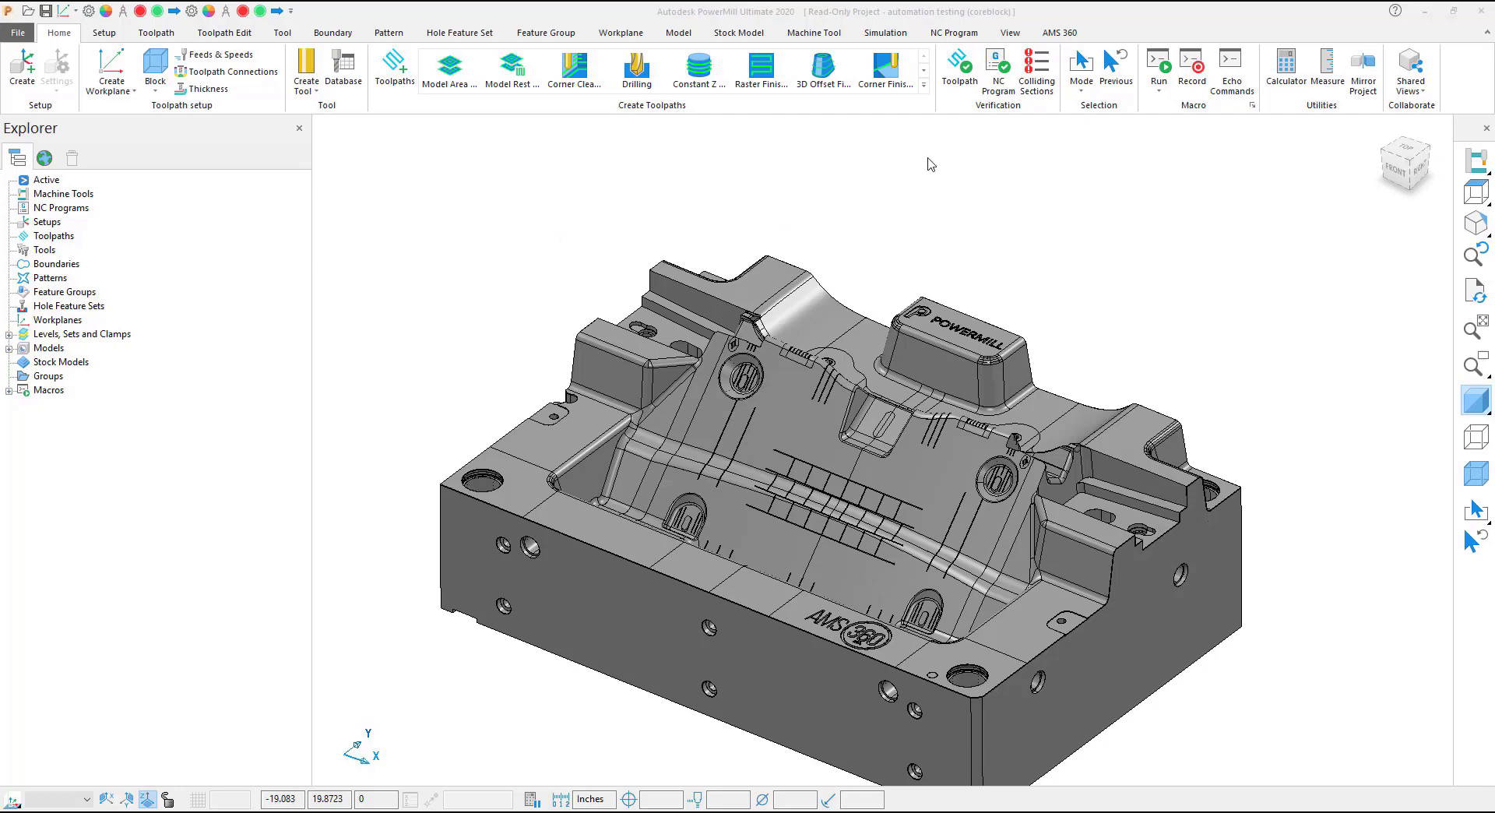
- Launch the AMS 360 Auto ROUGH (IN) job for the 36 × 24 × 13 core model
click(1058, 32)
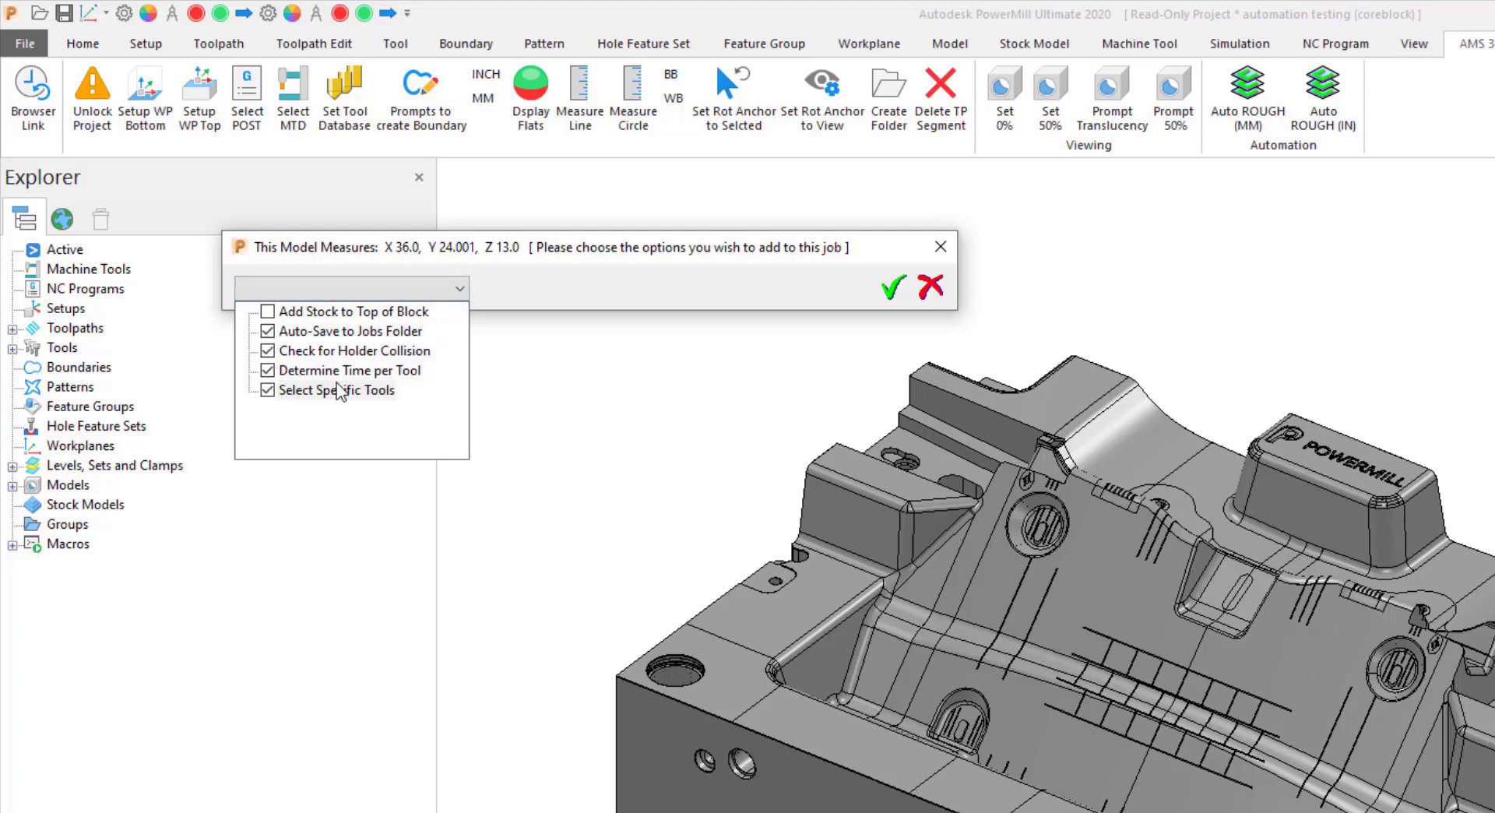
- Accept the job options and select the D4, D2 and D1 roughing templates to generate ROUGH_WP1
click(893, 285)
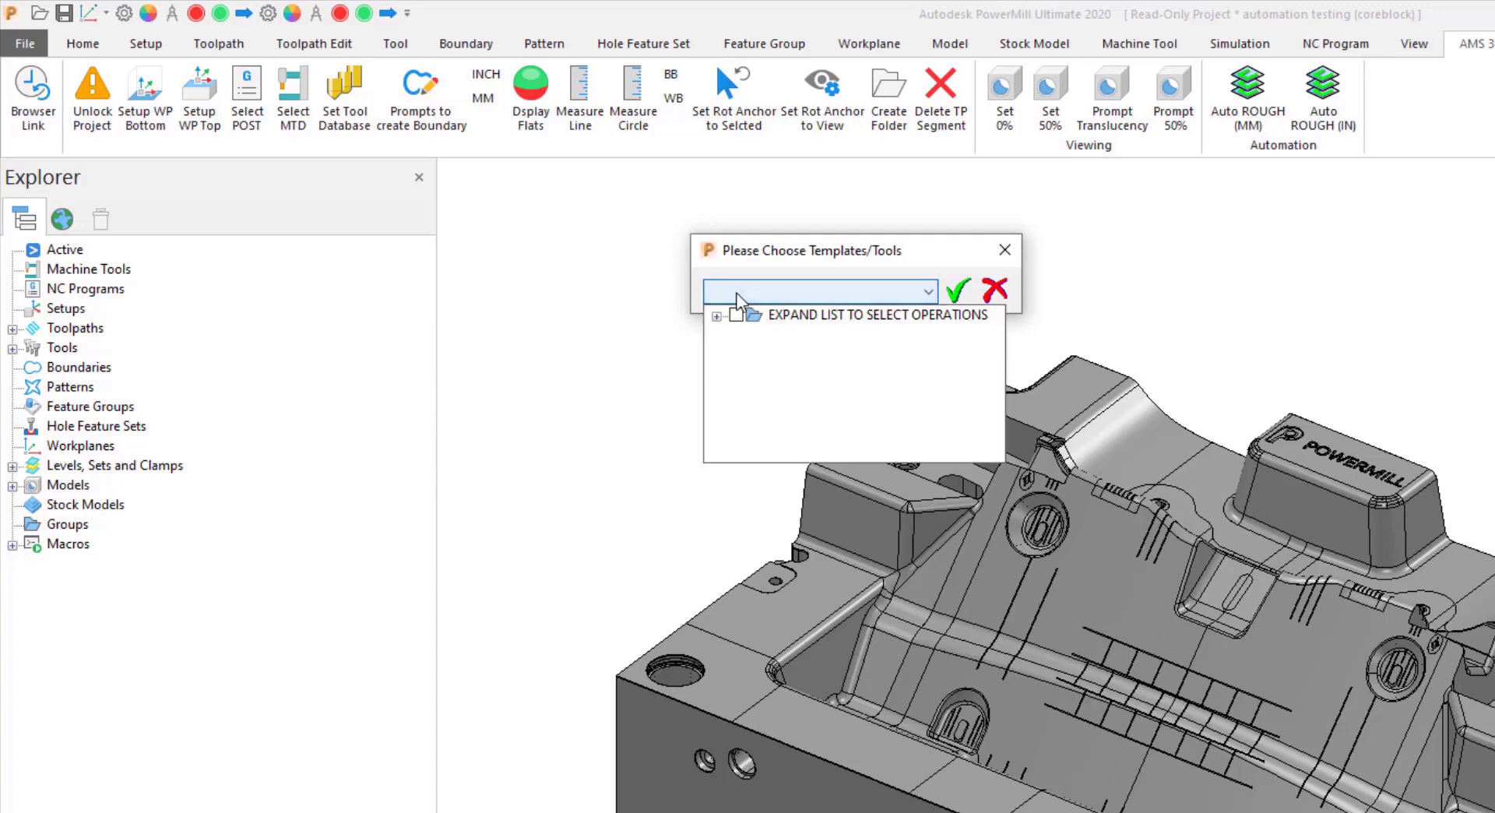
click(716, 315)
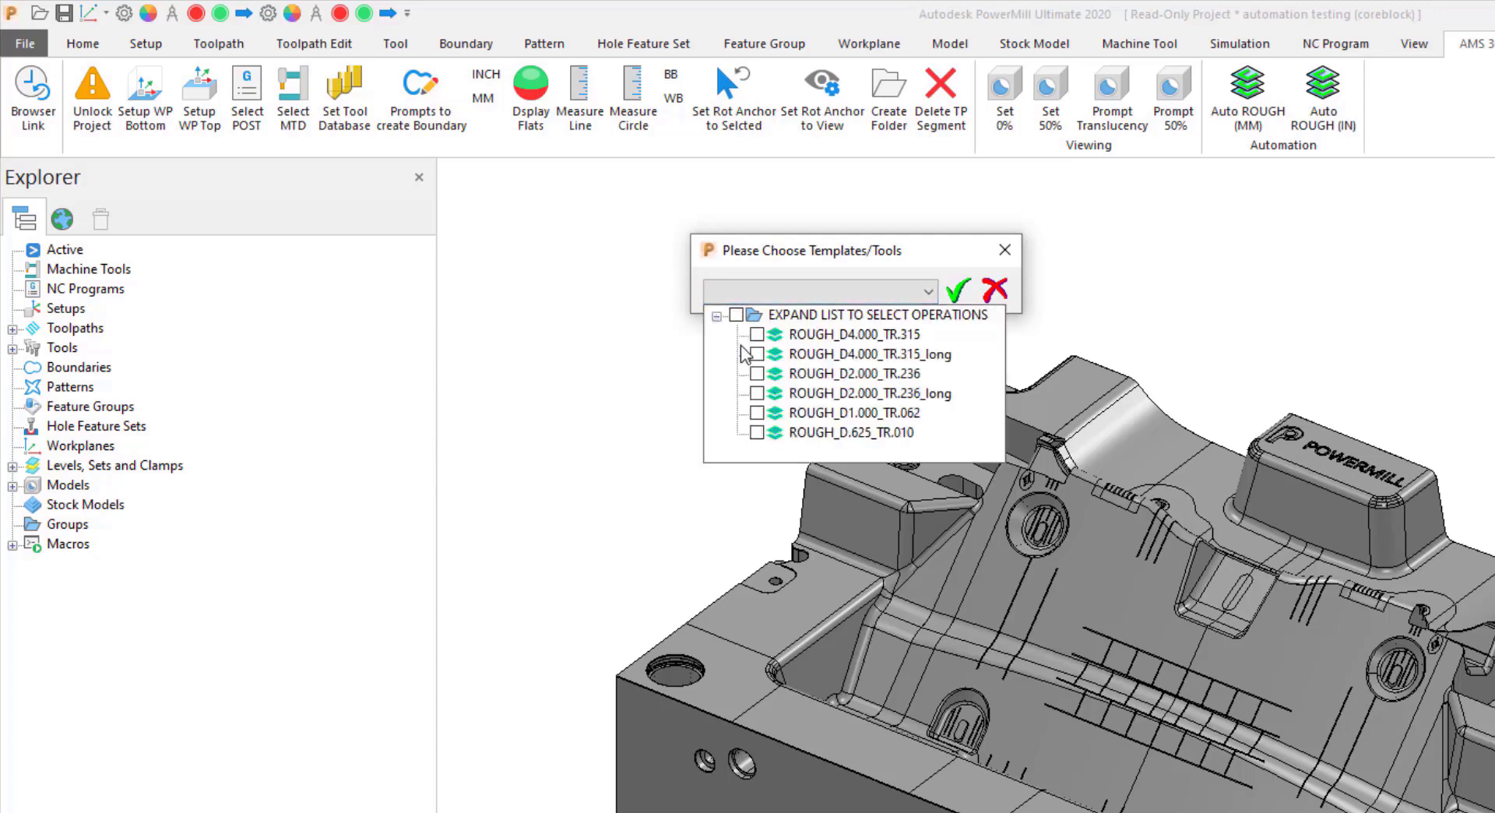
click(756, 373)
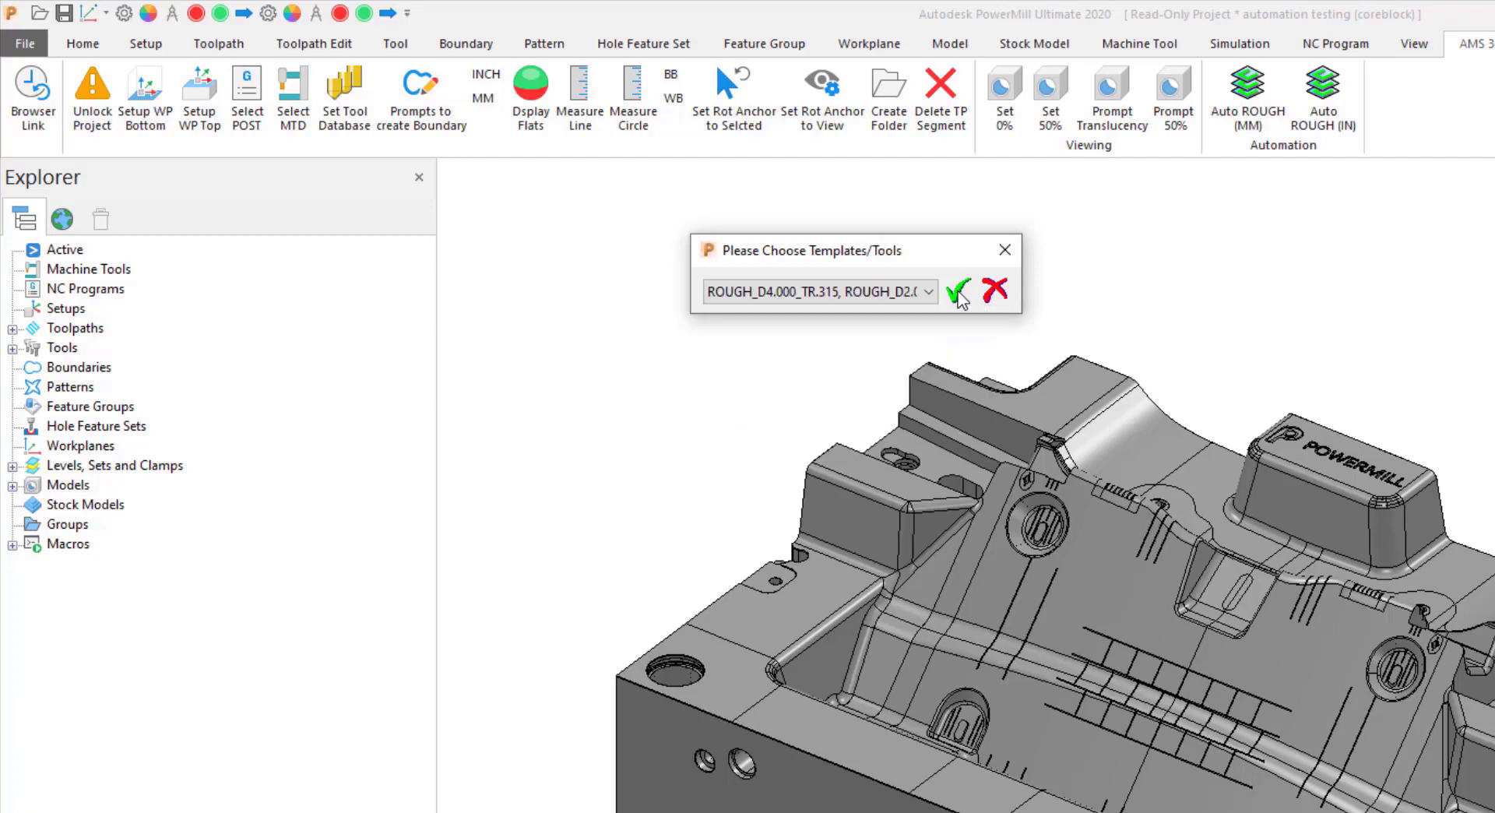
click(956, 290)
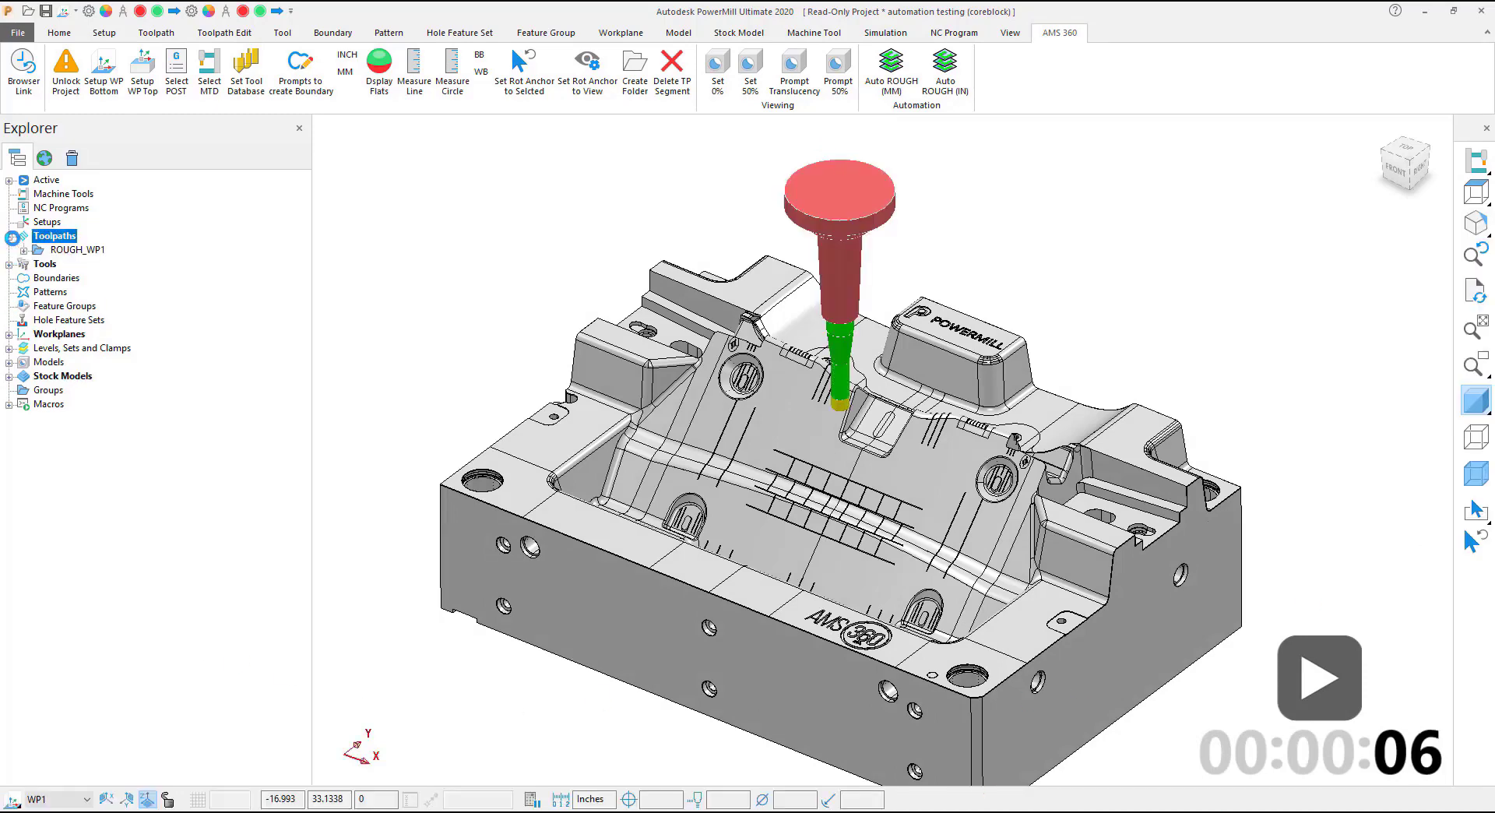
- Calculate the three roughing toolpaths and stock model, saving the project and opening its report
click(29, 249)
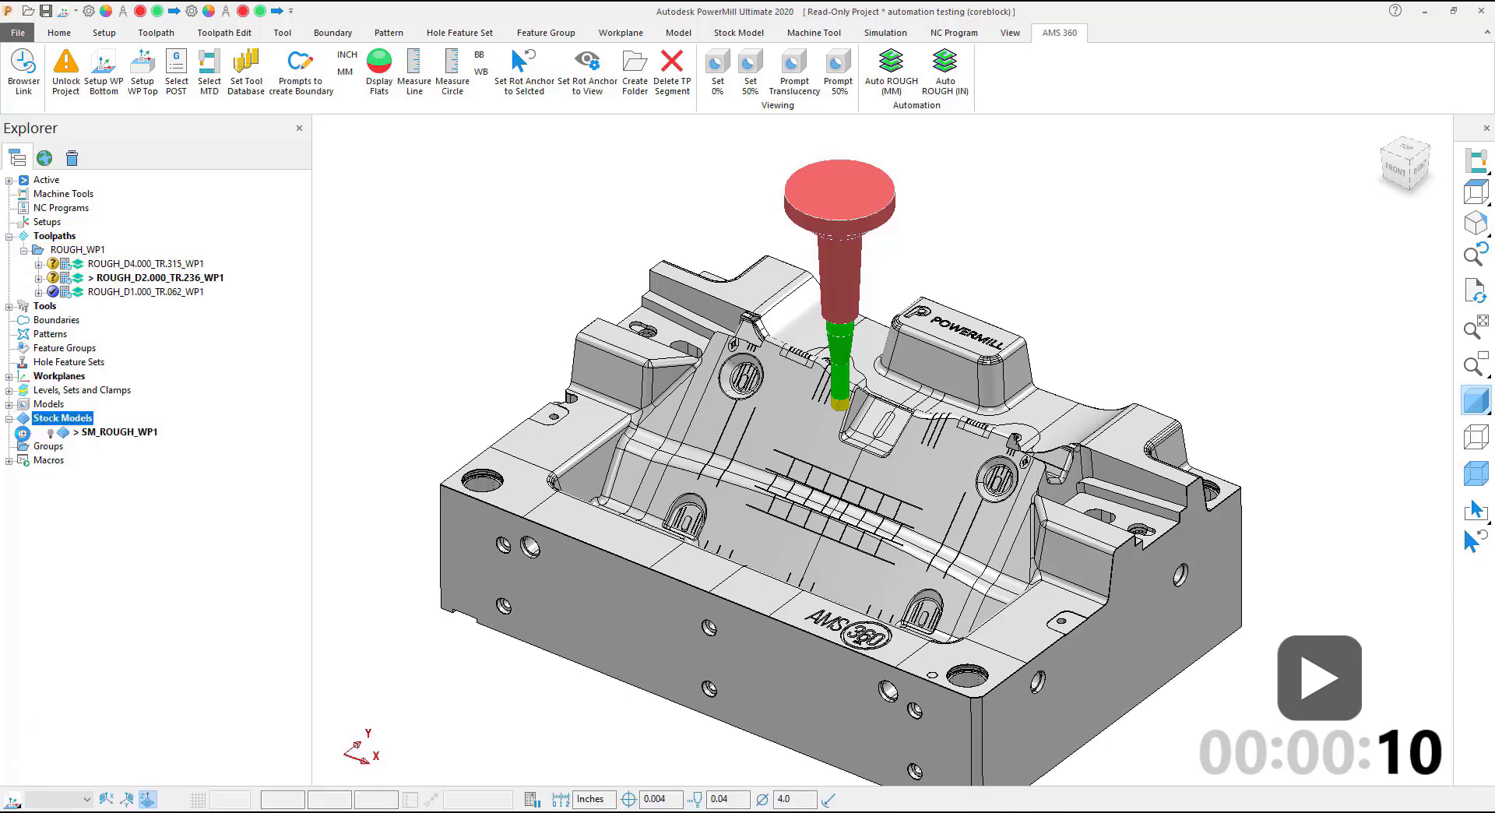
click(26, 432)
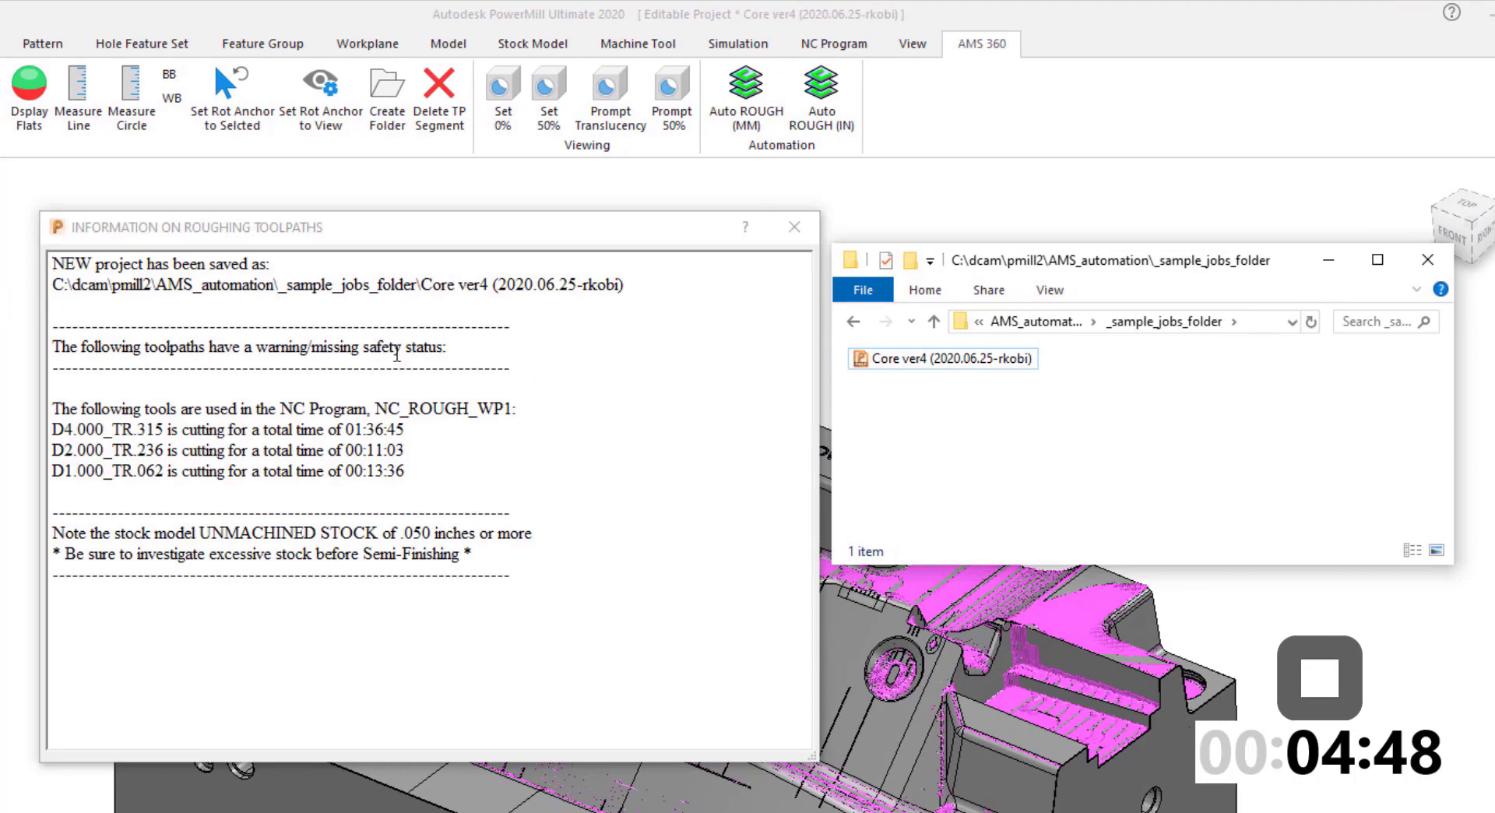
mouse_move(1288, 380)
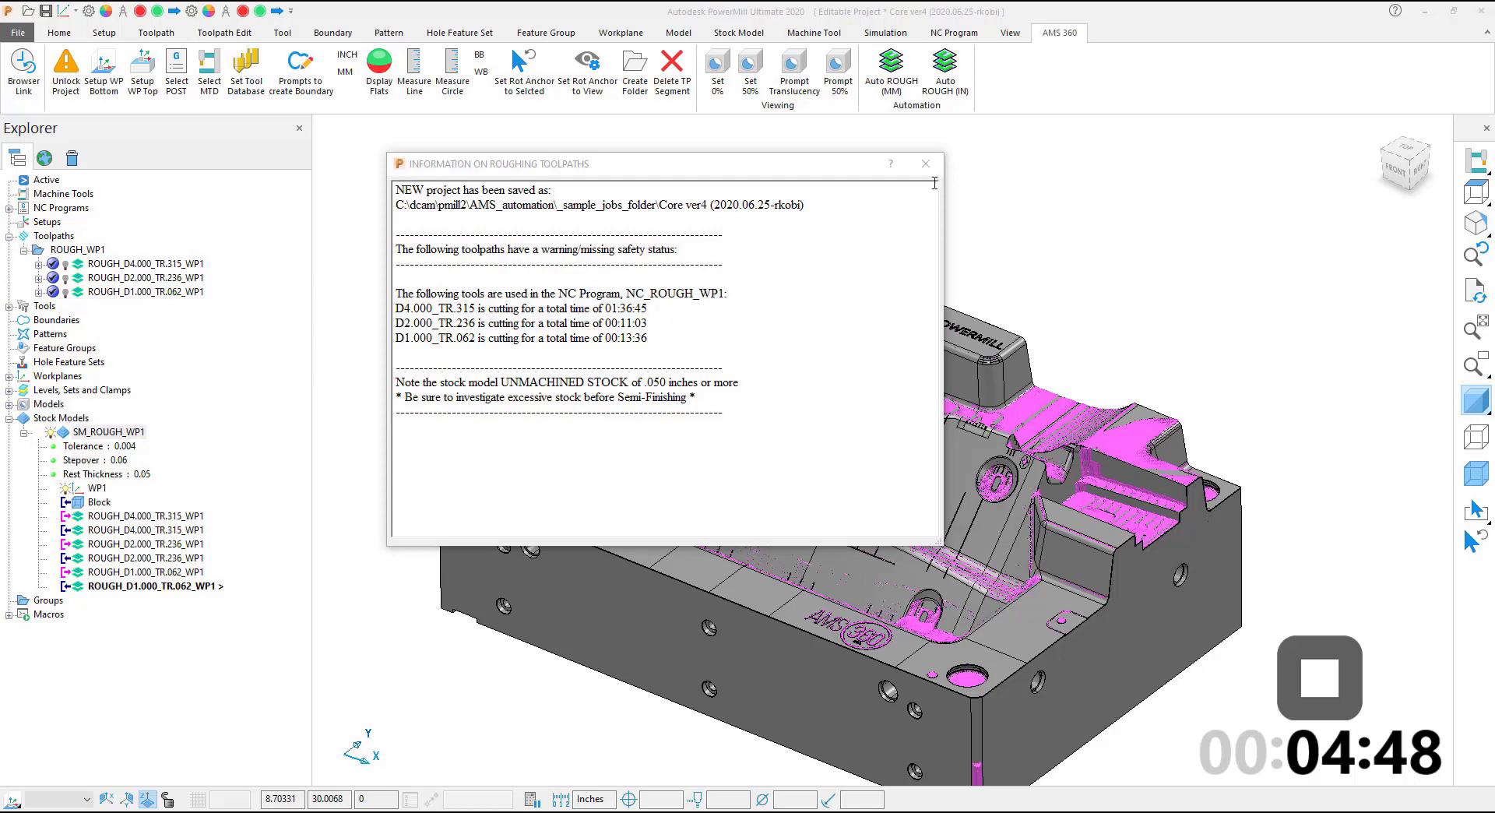
- Dismiss the Information on Roughing Toolpaths report to show the magenta unmachined stock
click(924, 163)
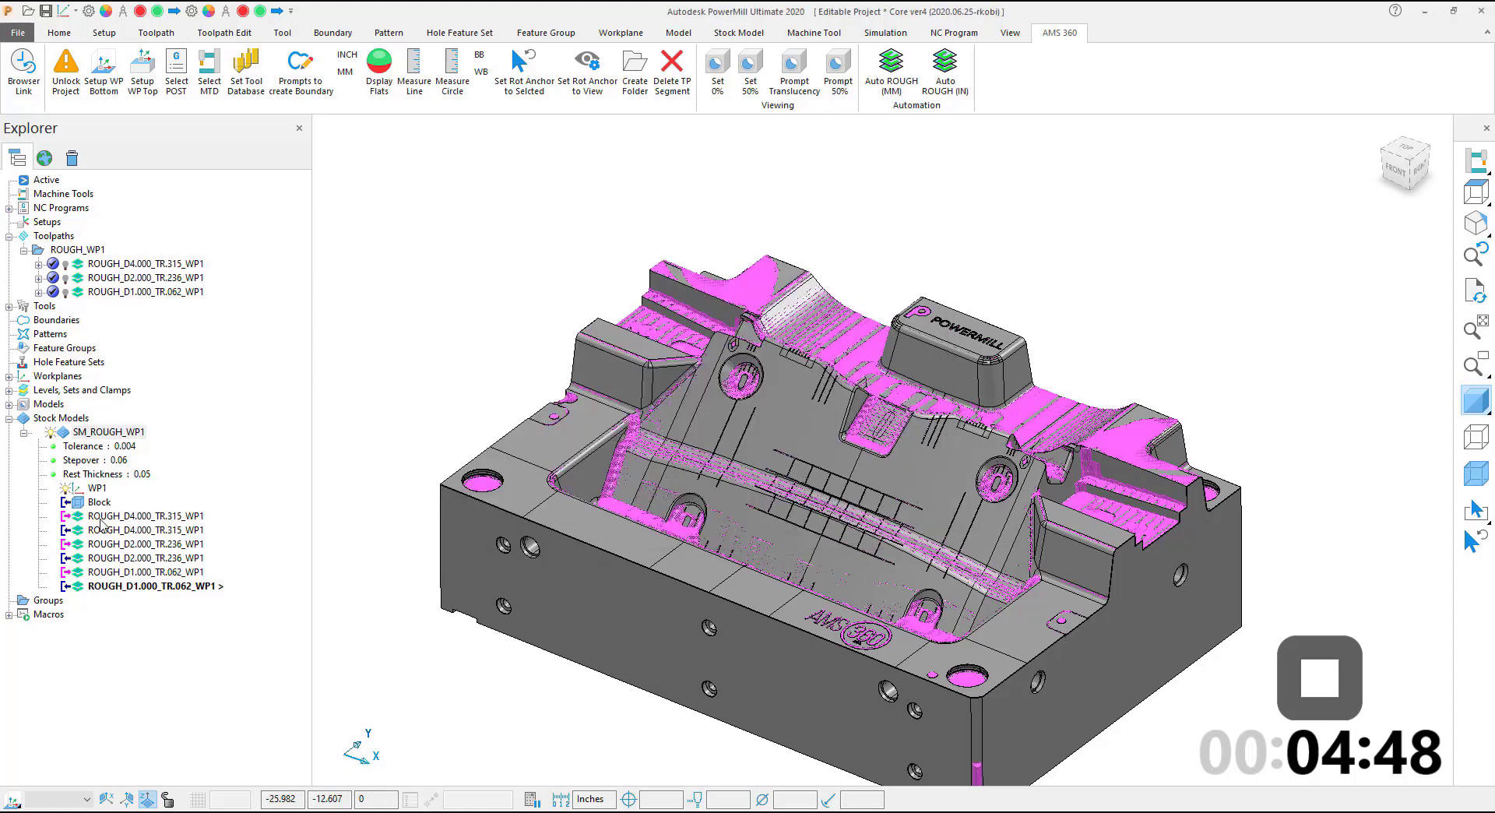
click(145, 530)
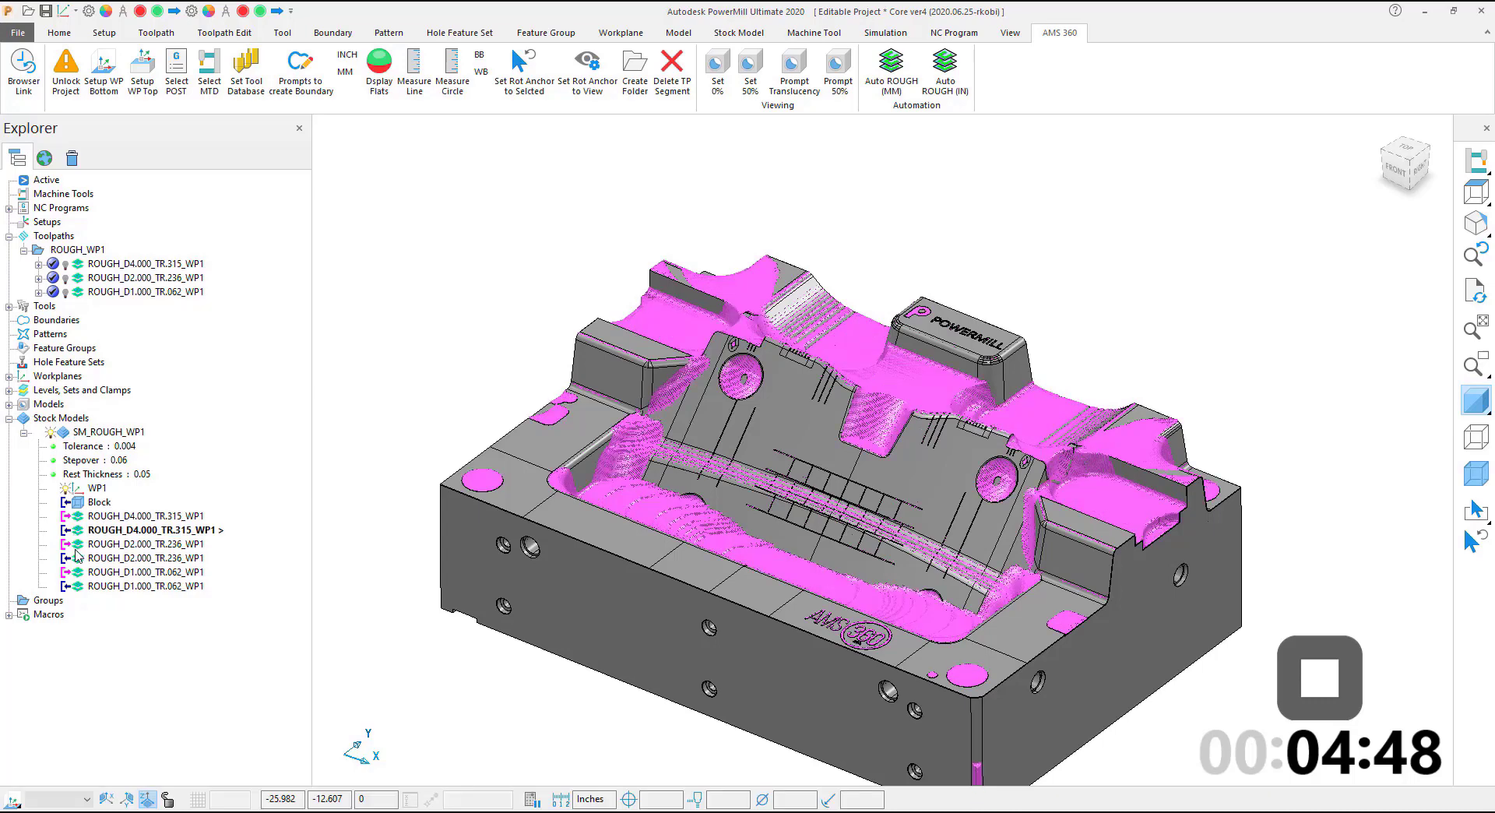
click(118, 557)
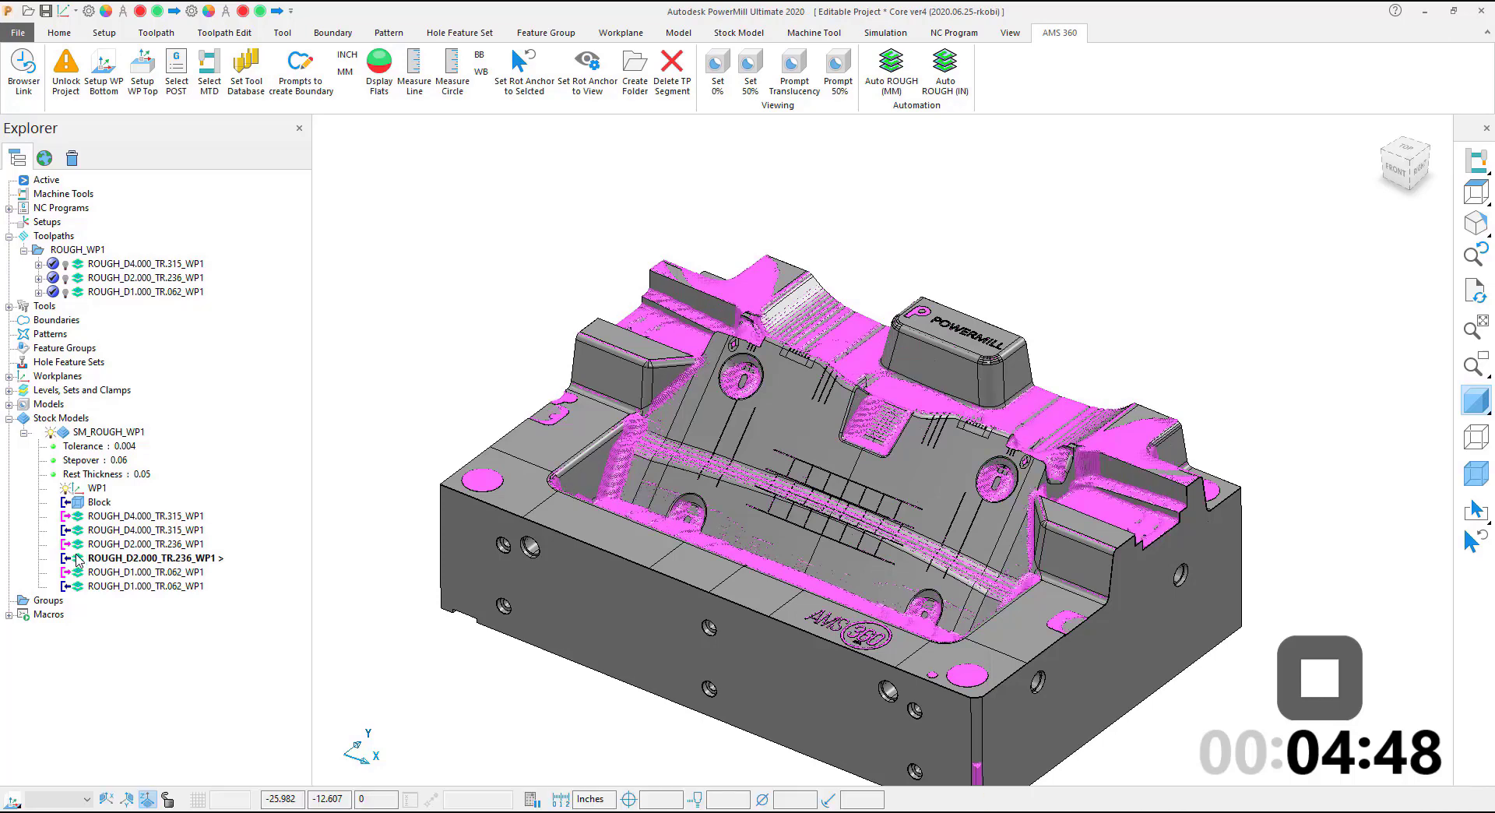
click(117, 585)
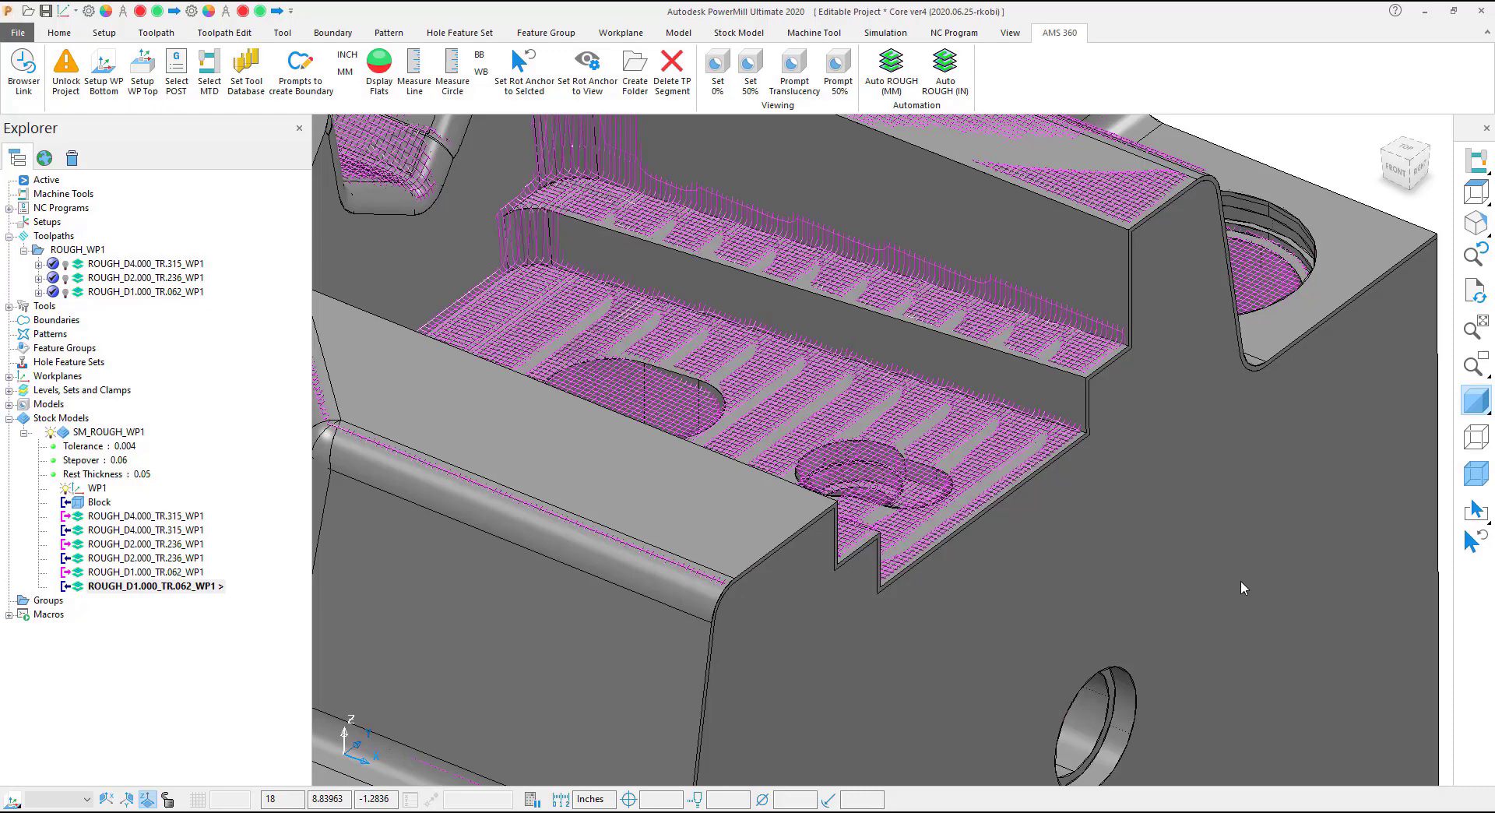
mouse_move(1381, 129)
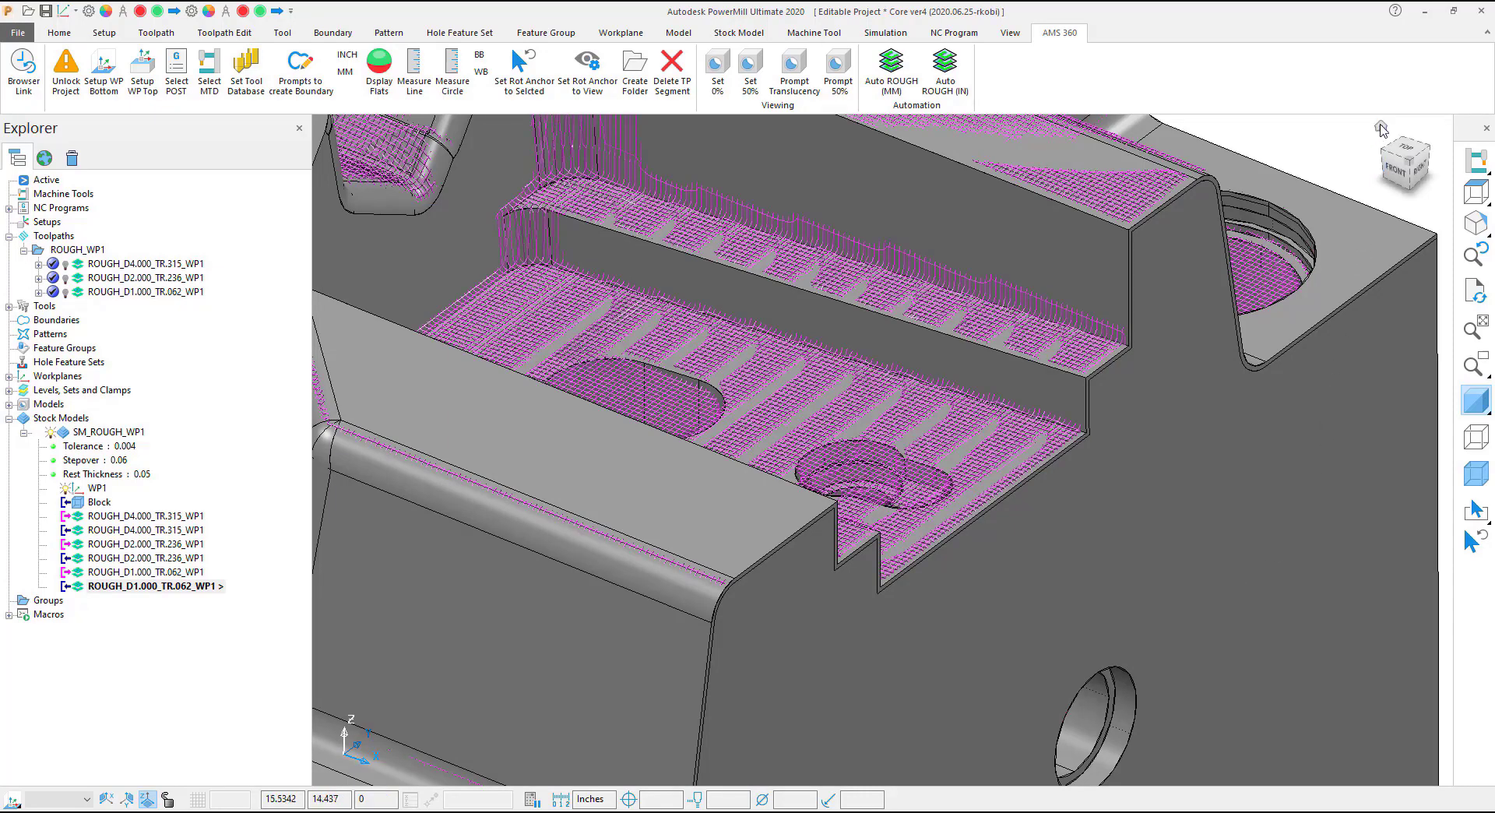
- Switch to the top view to see D1.000 leftover stock across the whole core
click(1410, 149)
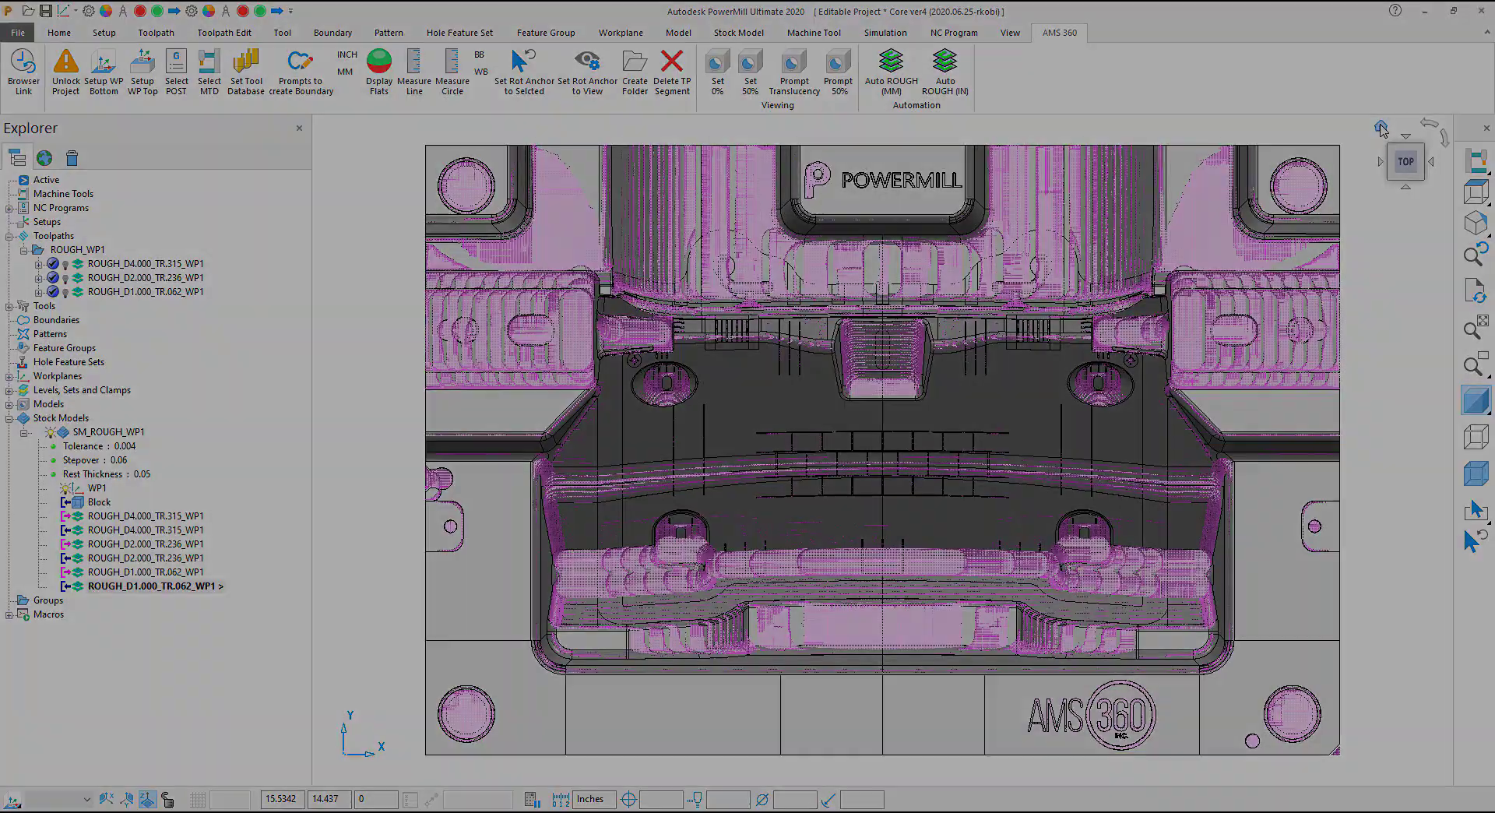